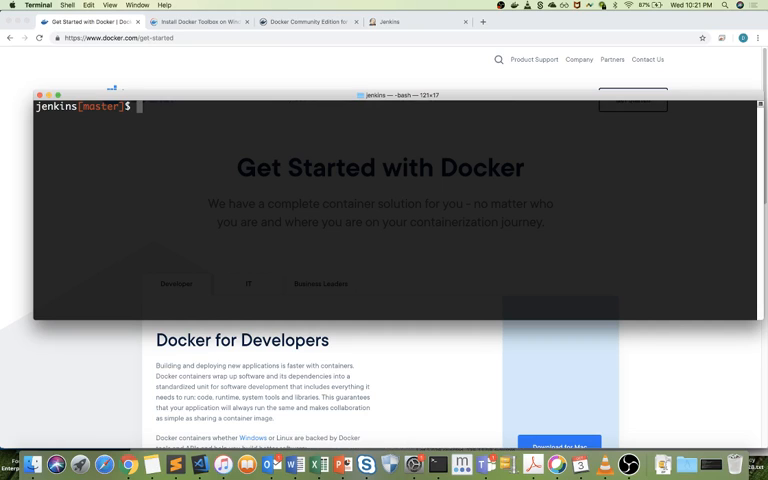
Enter 'docker run -p 80:80 -d ngin' to run nginx detached on port 80.
{"action": "type", "text": "do"}
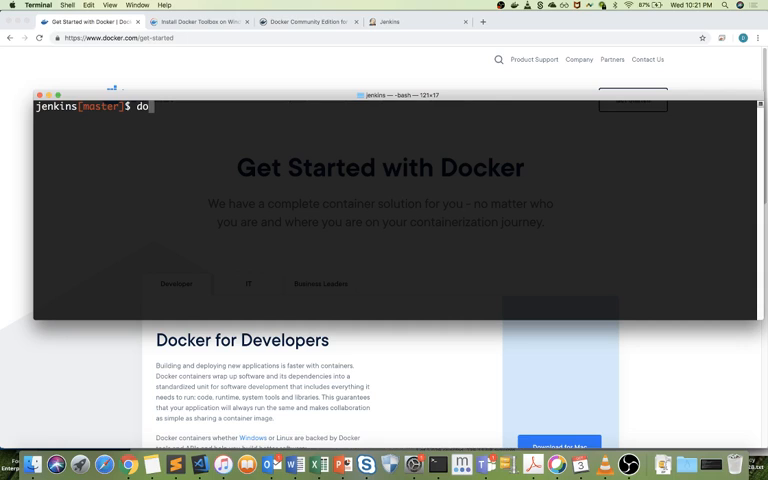
{"action": "type", "text": "cker run"}
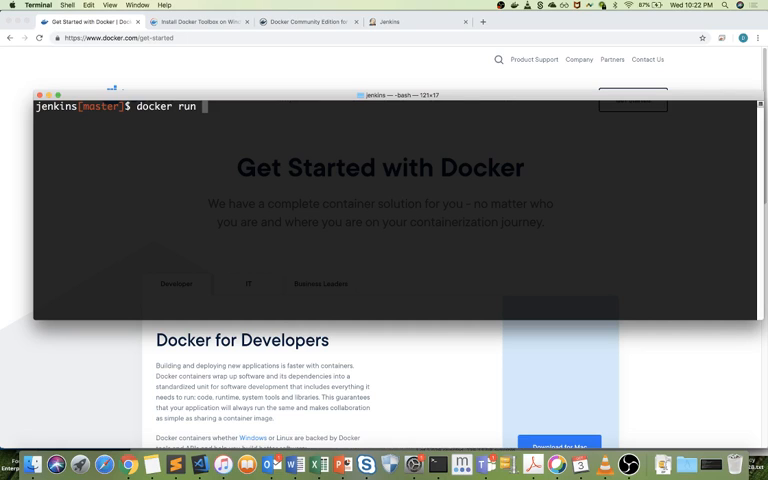
{"action": "type", "text": "-p 80"}
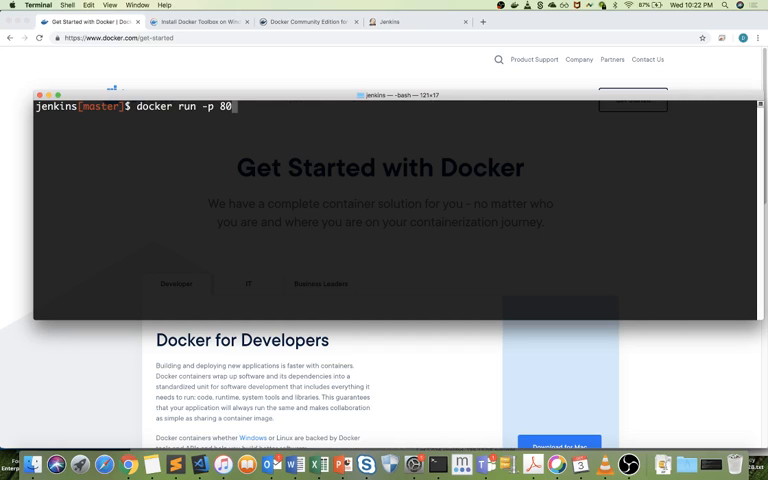
{"action": "type", "text": ":8"}
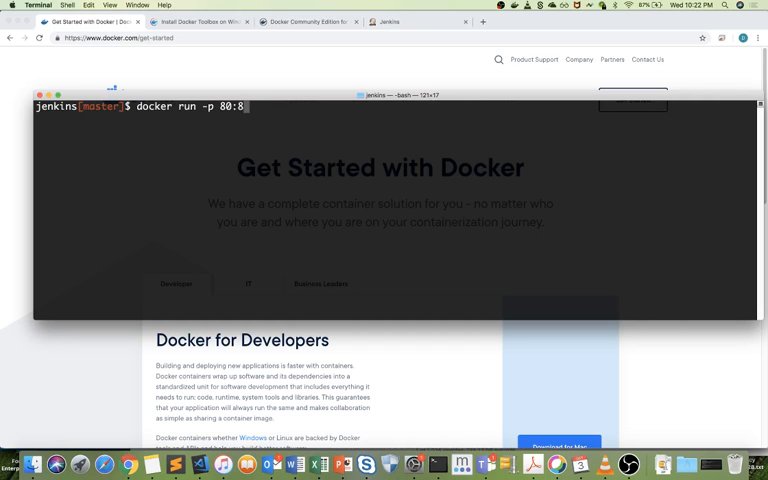
{"action": "type", "text": "0"}
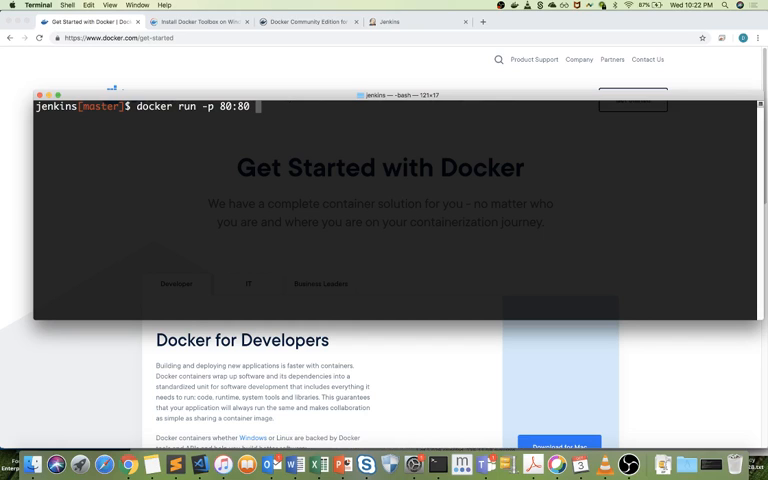
{"action": "type", "text": "-d"}
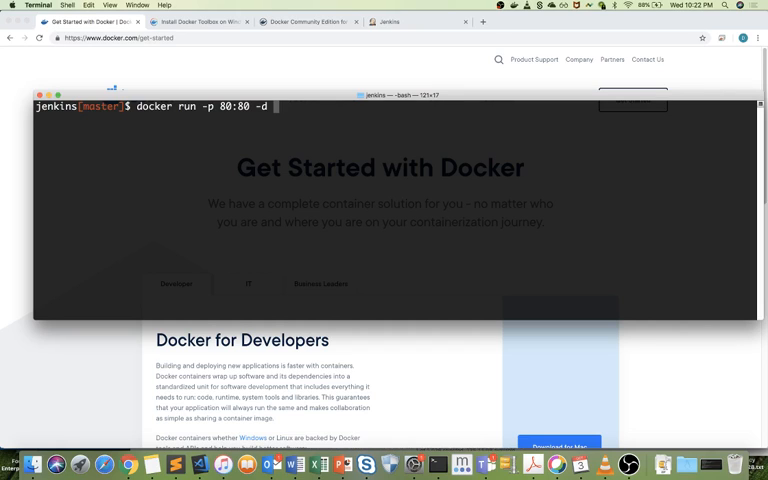
{"action": "type", "text": "ngin"}
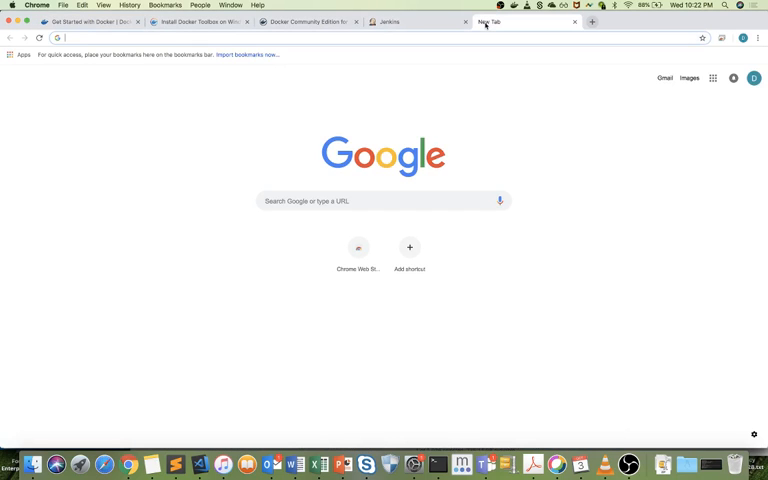
Search 'nginx docker' in a new Chrome tab to reach Docker Hub's library/nginx page.
{"action": "type", "text": "nginx"}
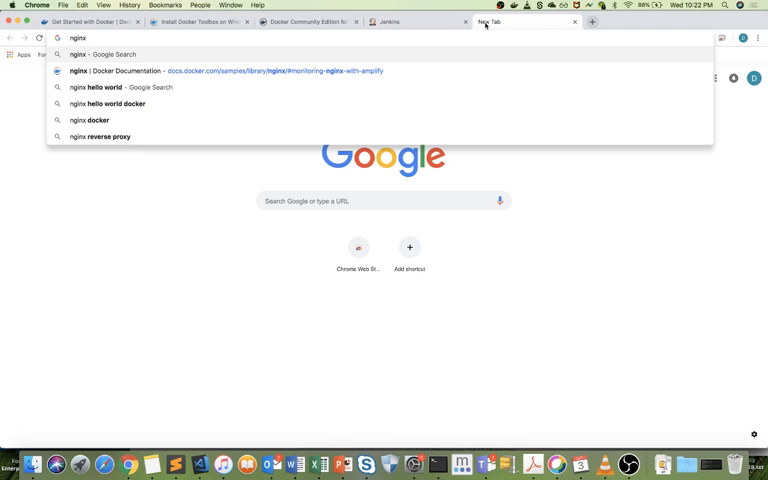
{"action": "type", "text": "docker.com/_/"}
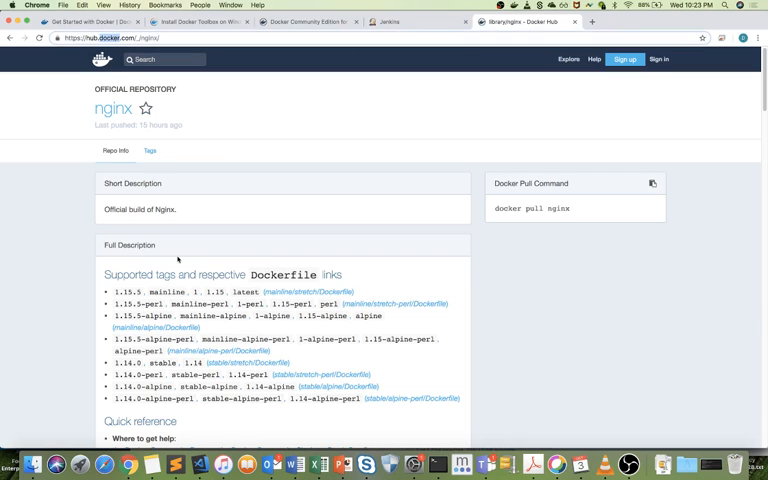
Scroll the nginx Docker Hub page down to the 'How to use this image' section.
{"action": "scroll", "scroll_direction": "down", "scroll_amount": 3}
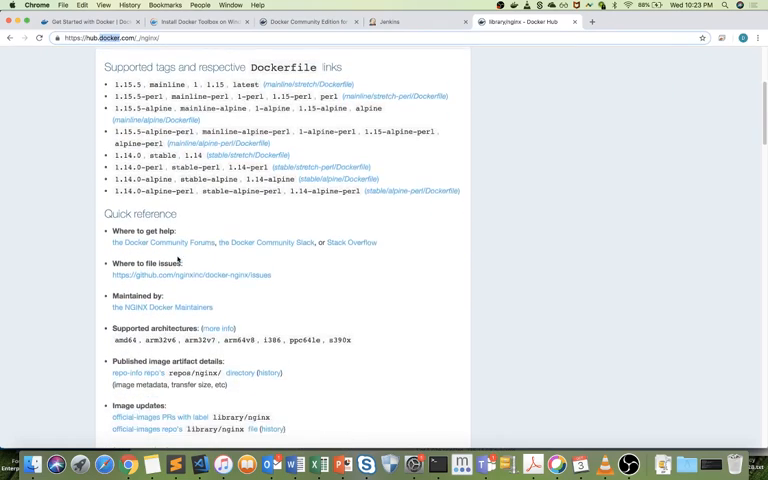
{"action": "scroll", "scroll_direction": "down", "scroll_amount": 3}
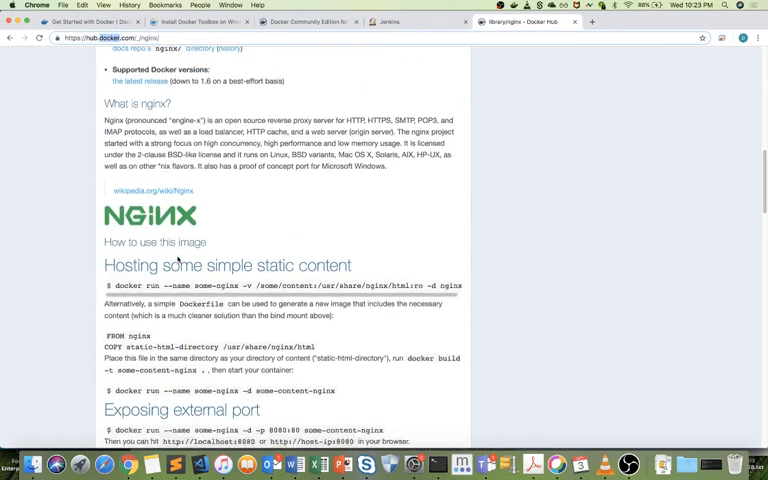
{"action": "scroll", "scroll_direction": "down", "scroll_amount": 3}
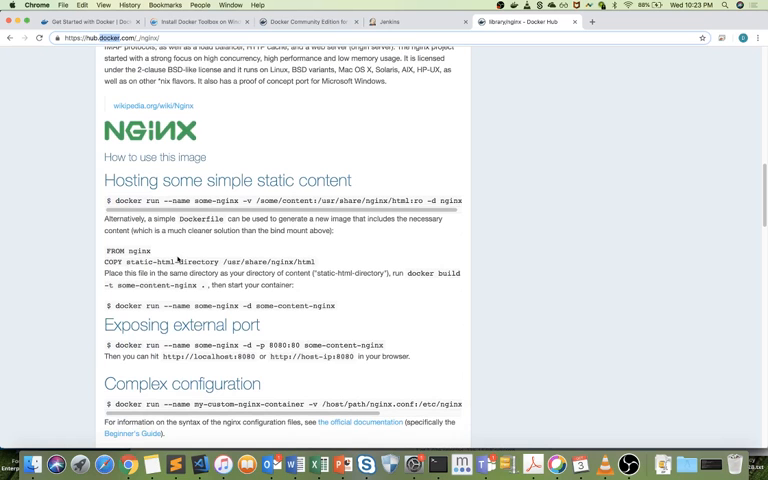
{"action": "scroll", "scroll_direction": "down", "scroll_amount": 3}
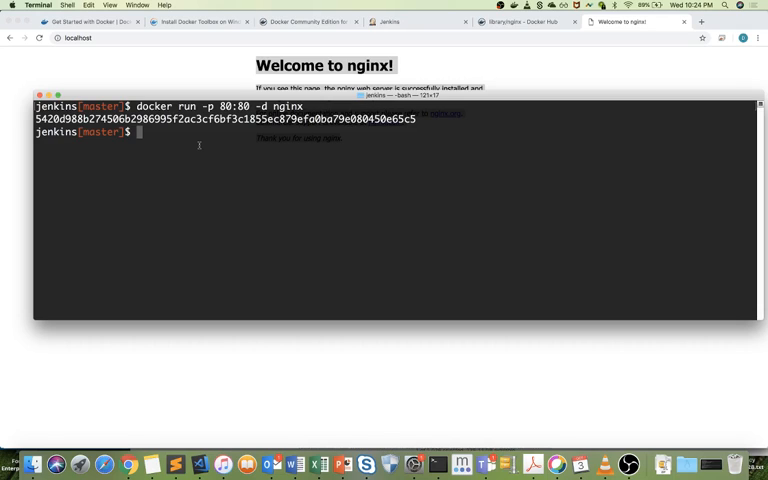
Run 'docker ps' after the failed 'docker ps ls' and select the nginx container ID.
{"action": "type", "text": "do"}
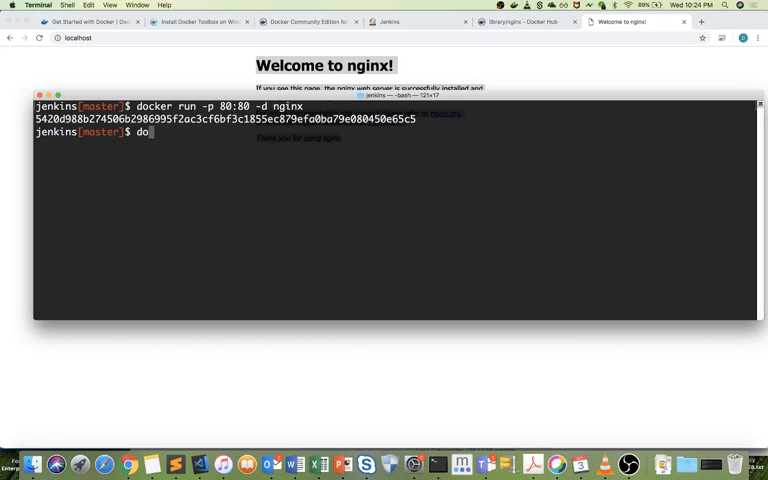
{"action": "type", "text": "cker"}
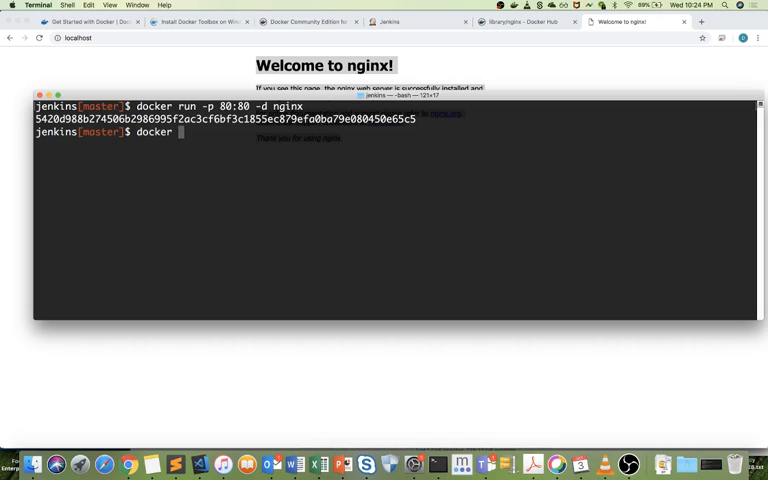
{"action": "type", "text": "ps ls"}
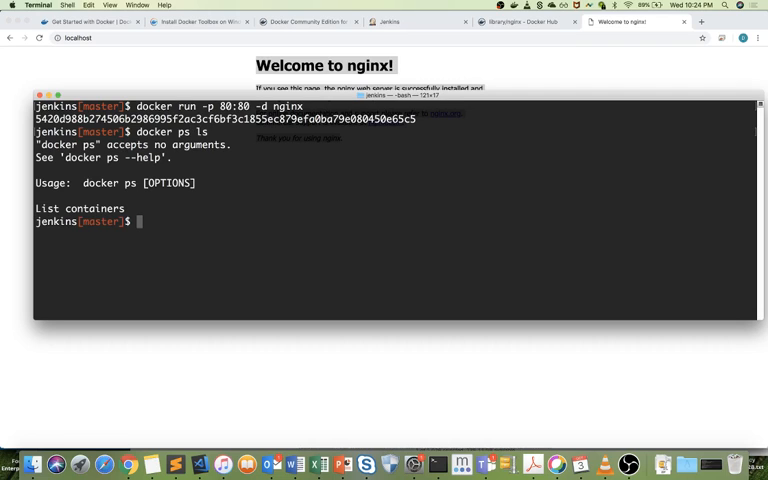
{"action": "type", "text": "docker ps"}
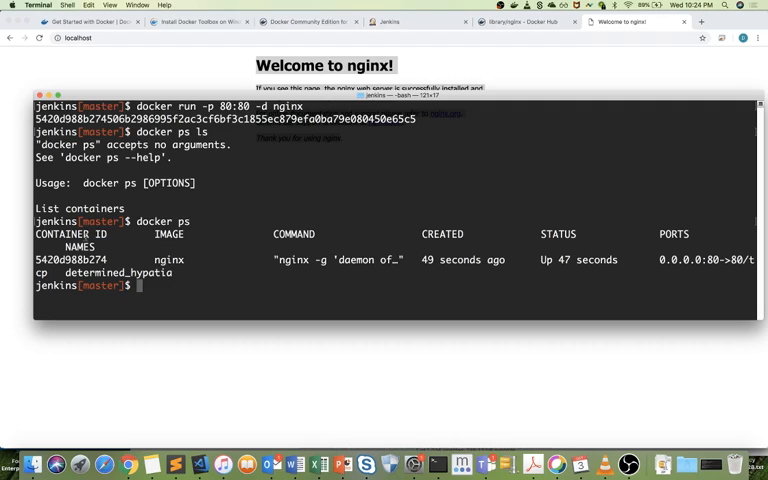
{"action": "double_click", "coordinate": [61, 233]}
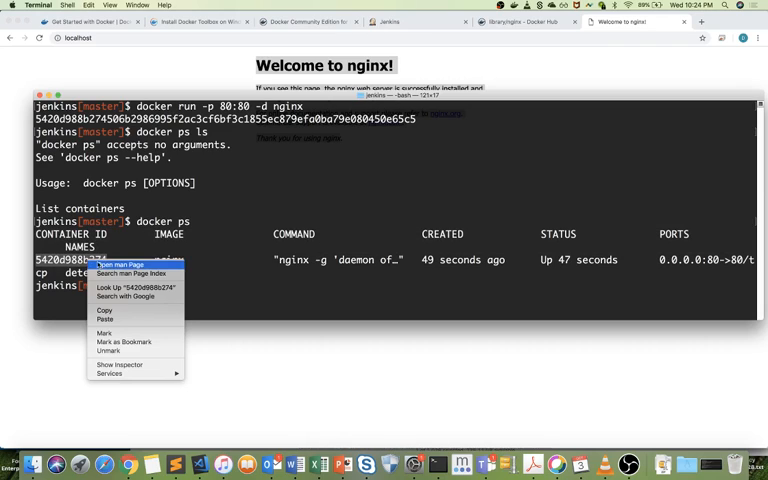
{"action": "mouse_move", "coordinate": [104, 311]}
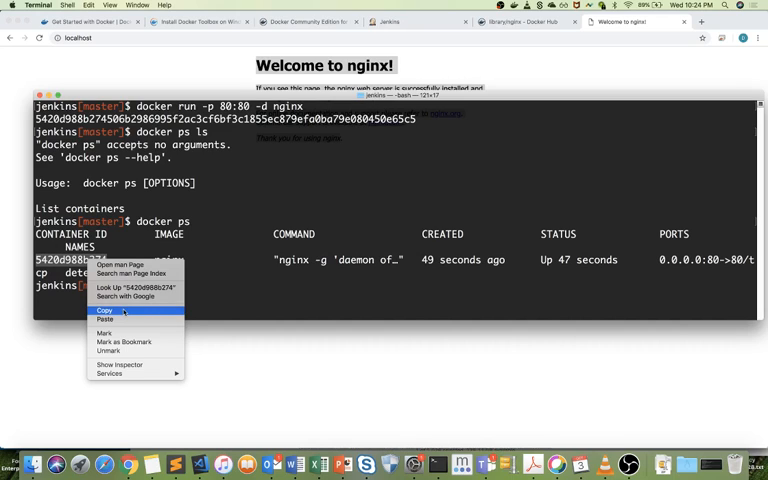
Copy the selected nginx container ID from the right-click menu.
{"action": "left_click", "coordinate": [105, 311]}
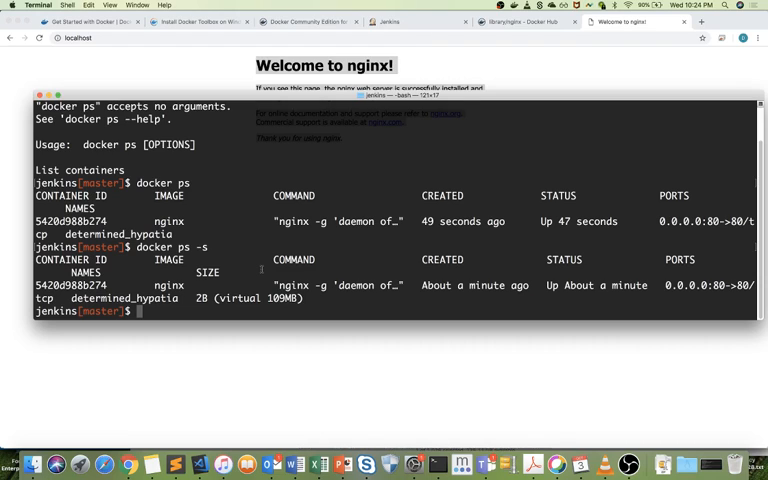
Type 'docker container stop' and highlight the nginx container ID in the listing.
{"action": "type", "text": "docker"}
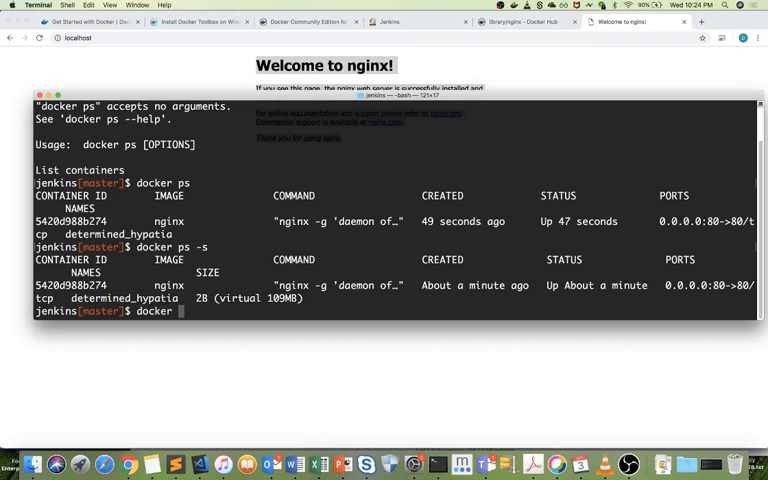
{"action": "type", "text": "container stop"}
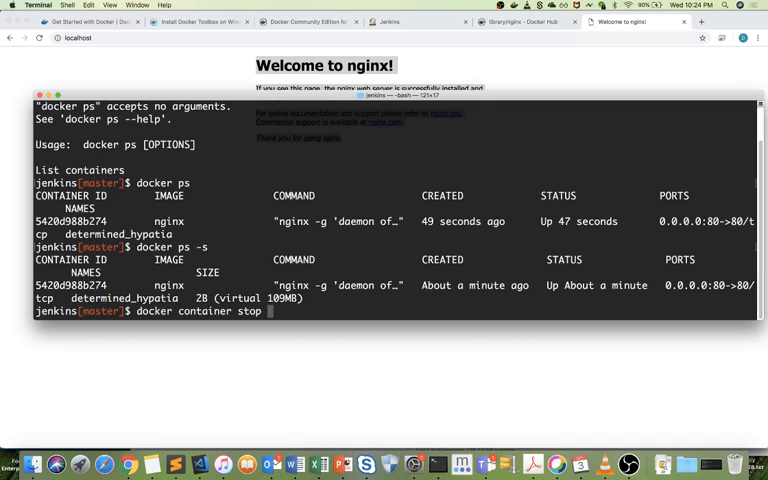
{"action": "double_click", "coordinate": [75, 285]}
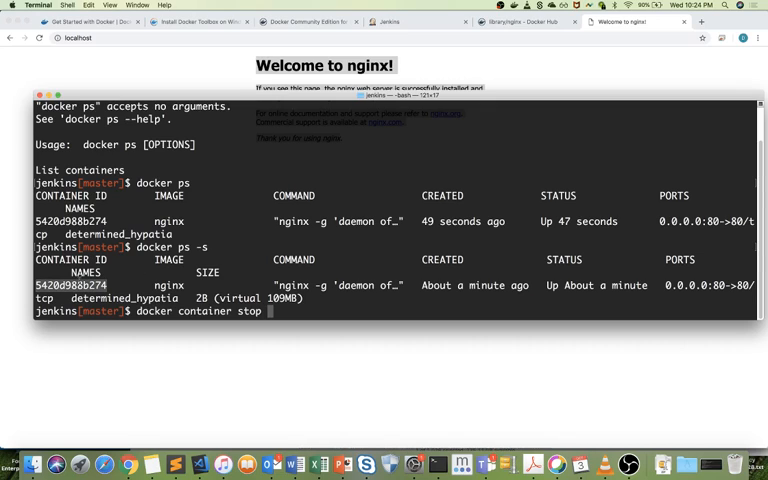